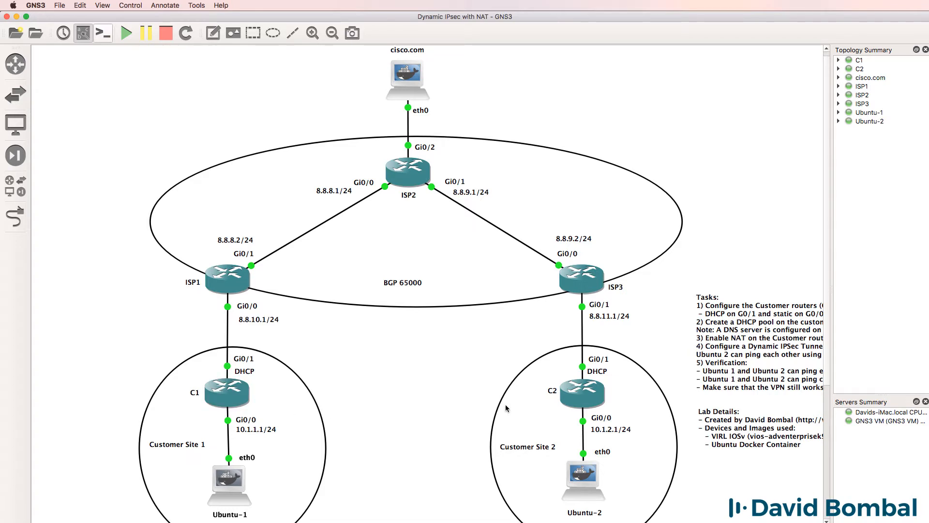
mouse_move(543, 403)
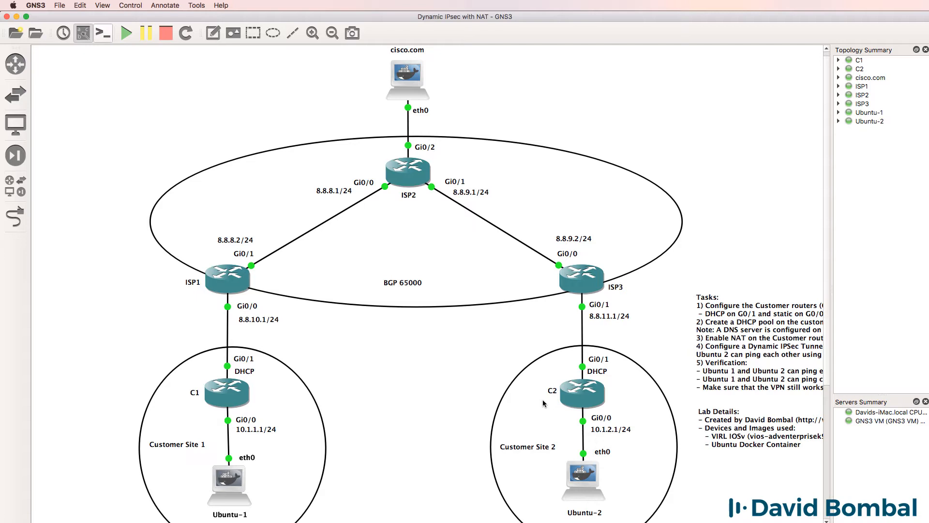
mouse_move(275, 375)
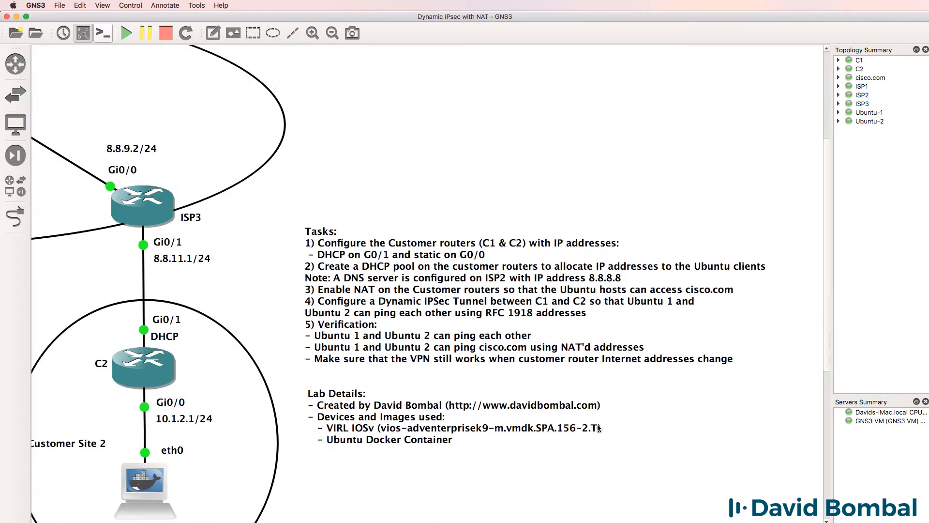
- Enter C1 configuration mode and bring up G0/1 with a DHCP-learned address
scroll(down, 3)
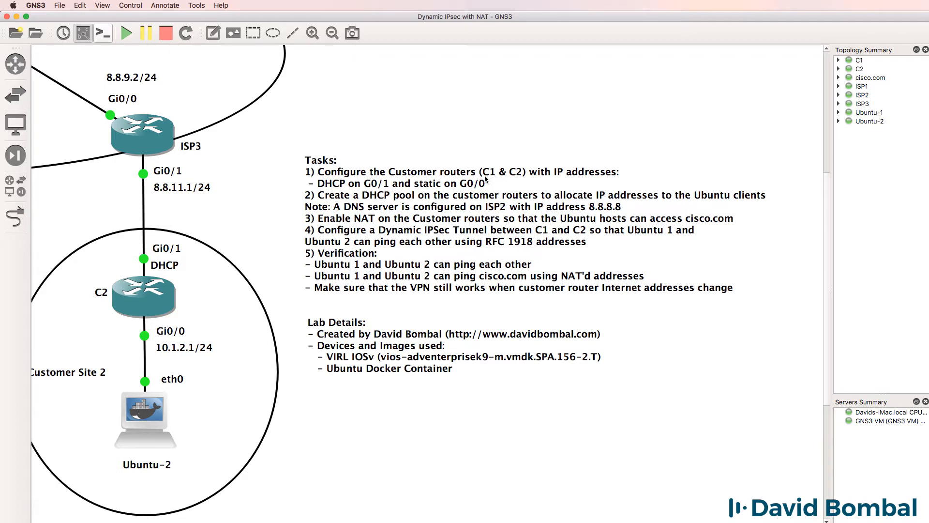
mouse_move(168, 267)
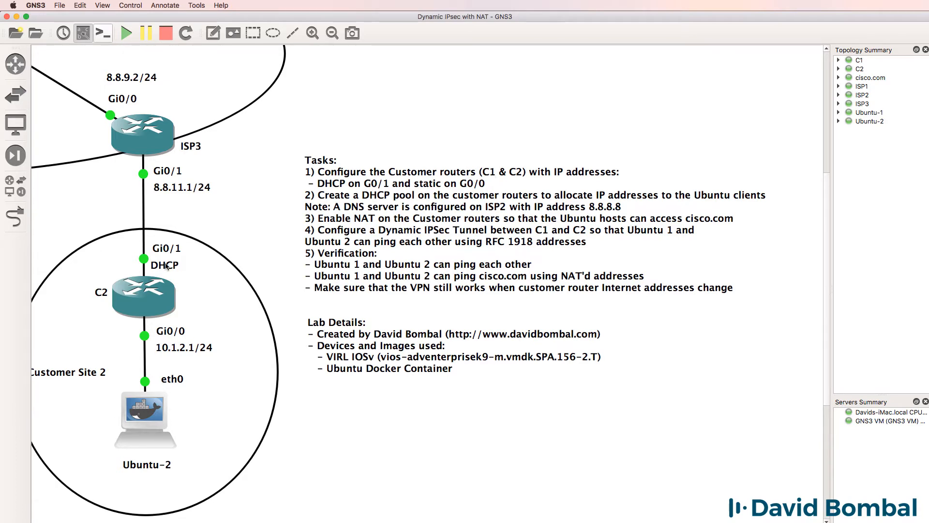
mouse_move(194, 339)
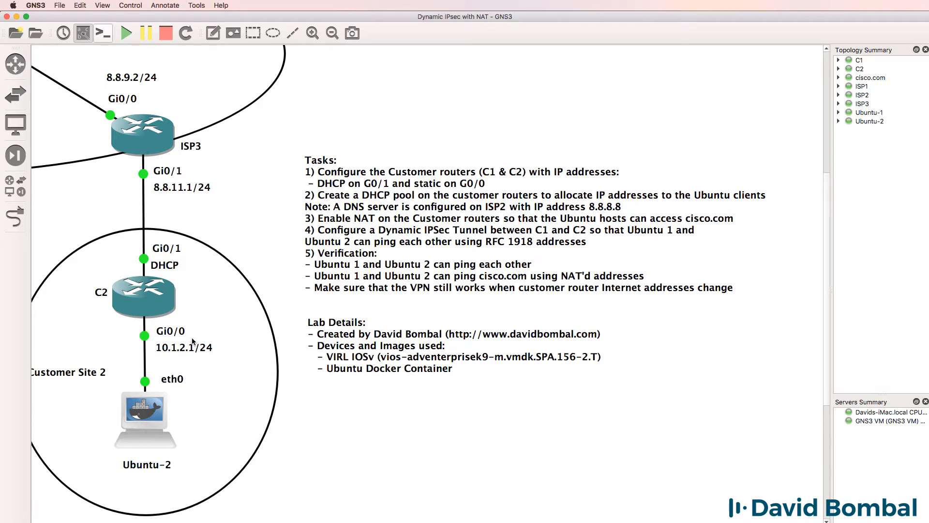
mouse_move(405, 209)
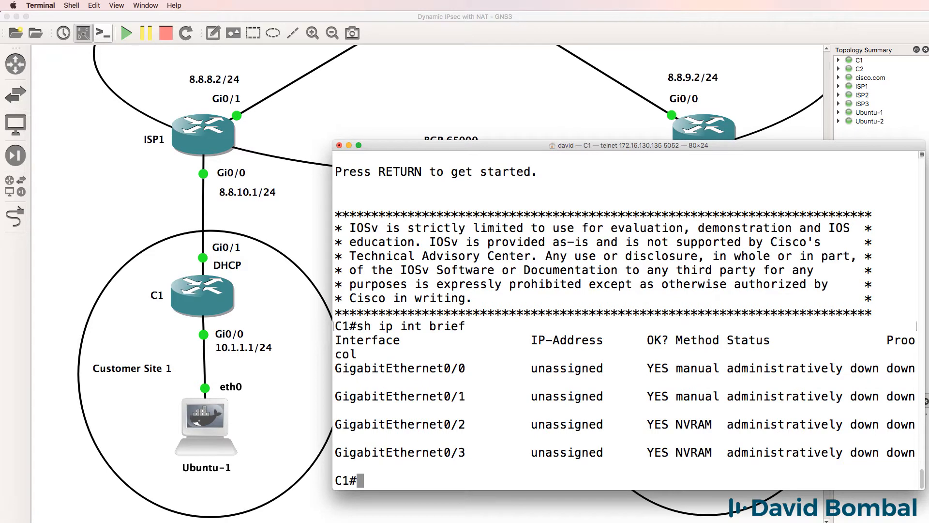
text(conf t)
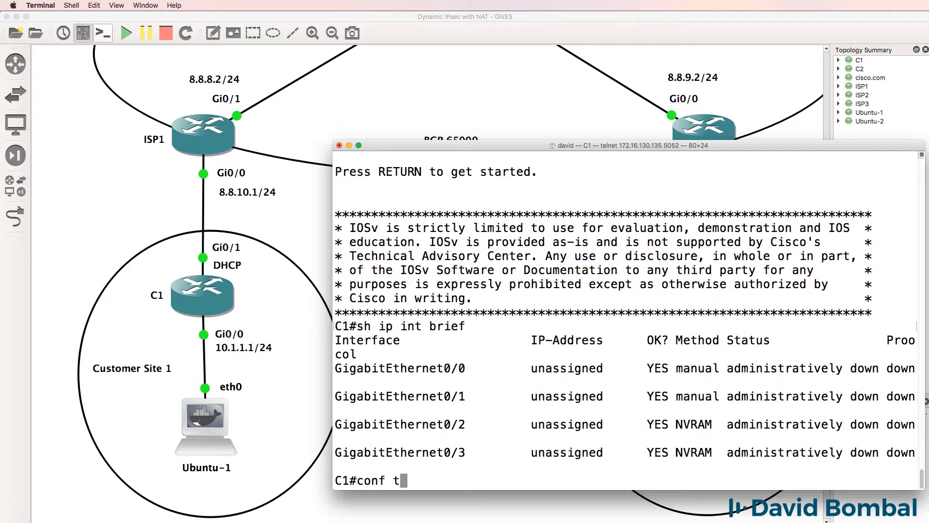
key(Return)
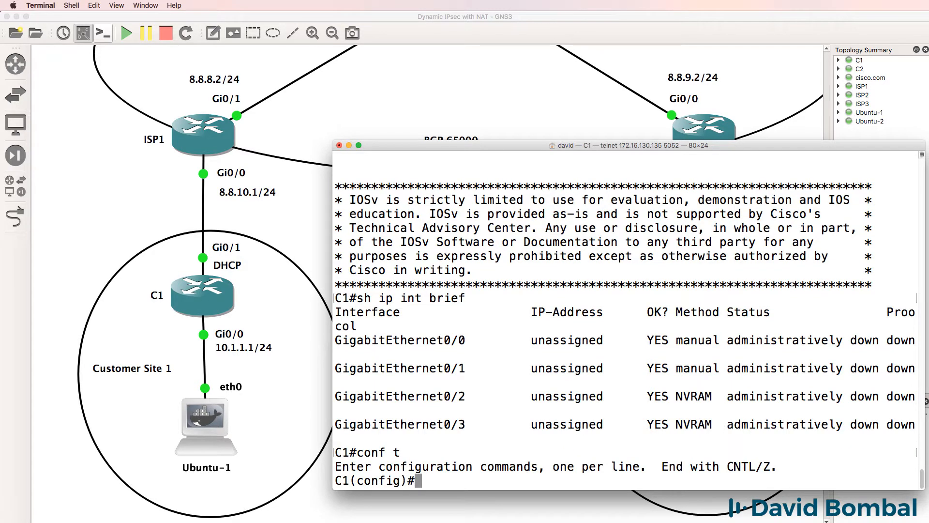
text(i)
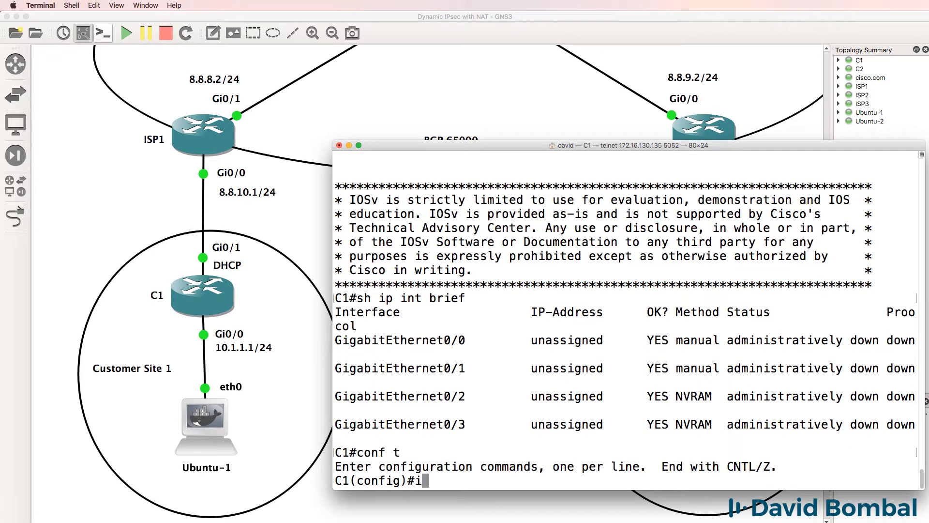
text(nt g0/1)
text(ip address)
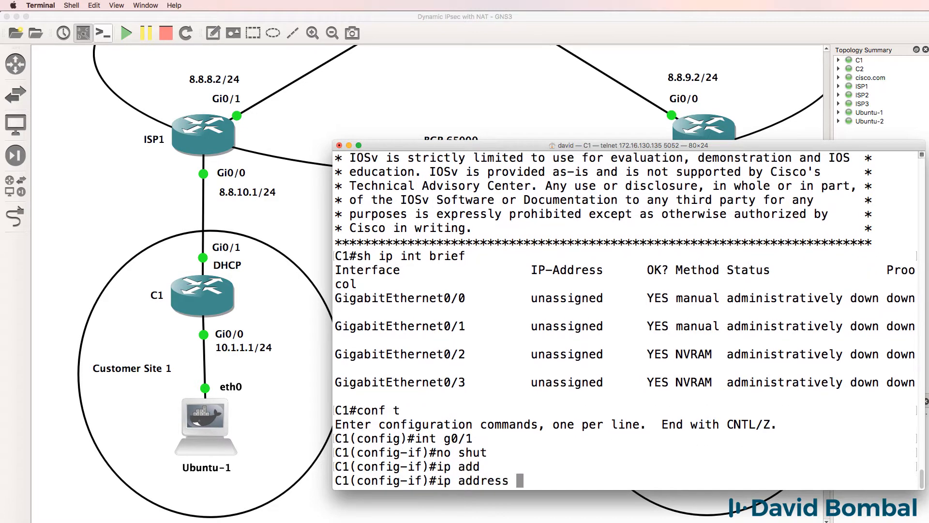
text(dhcp)
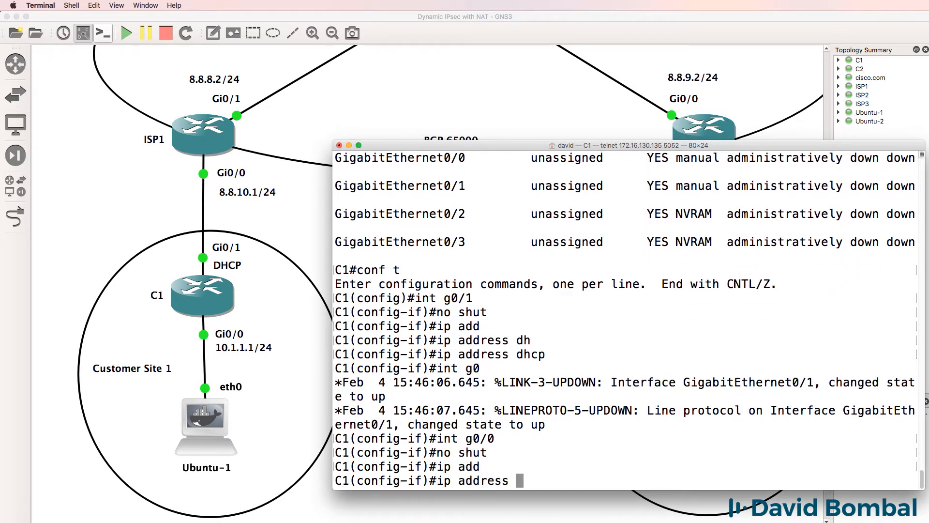
- Give G0/0 static address 10.1.1.1 255.255.255.0 and check with sh ip int br
text(10.1.1.1 255.255.255.0)
text(end)
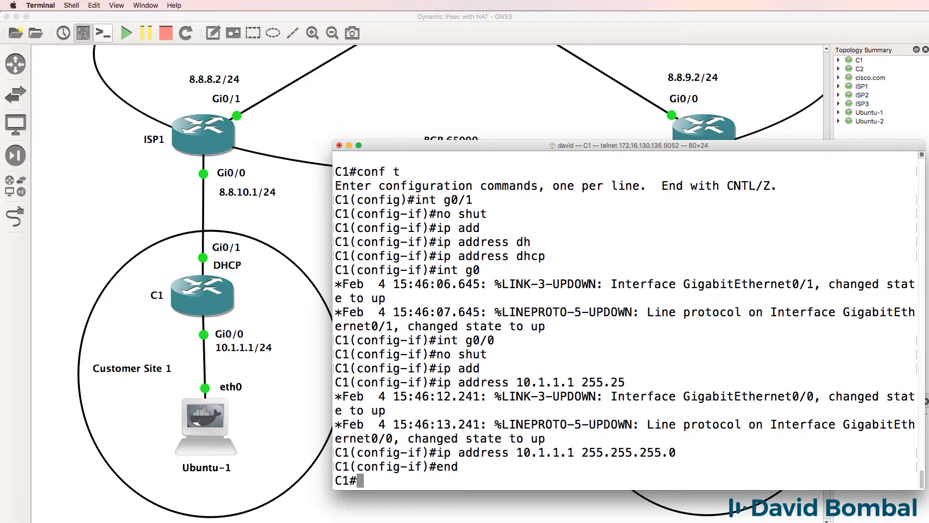
text(sh ip int br)
text(sh ip route)
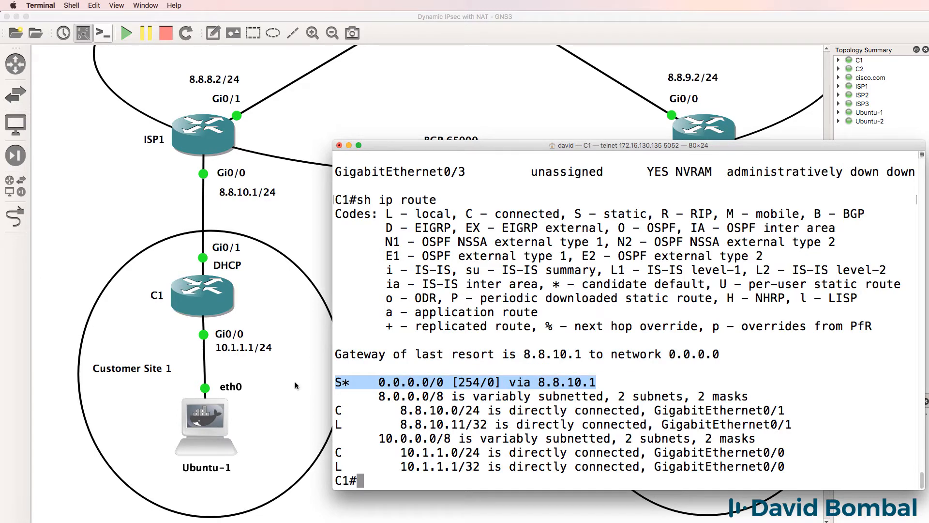
- Enable ip domain lookup on C1 so ping cisco.com resolves and succeeds
text(ping cisco.)
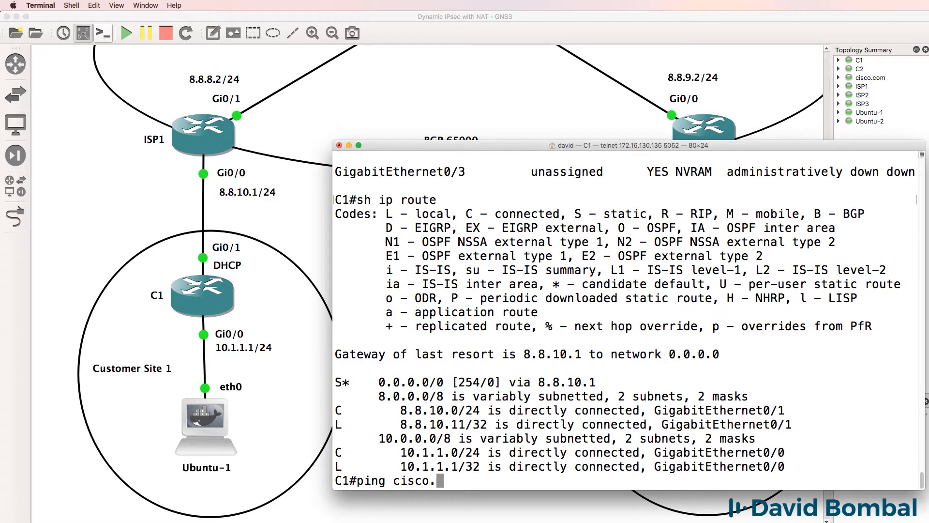
text(conf t)
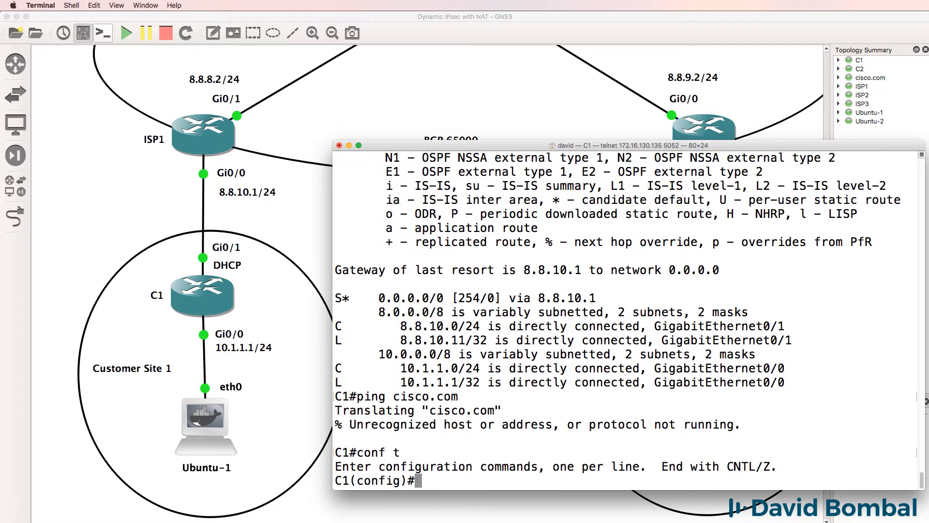
text(ip domain lookup)
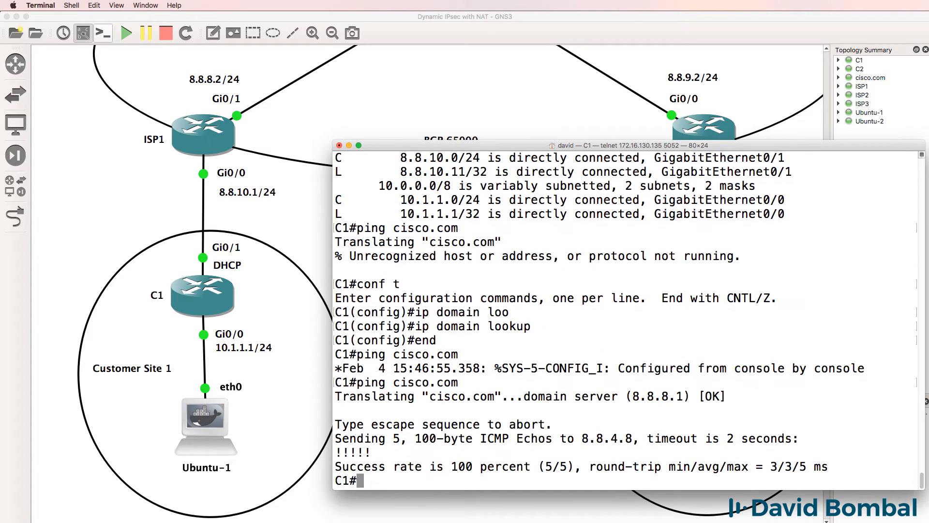
- Traceroute to cisco.com from C1 and return to configuration mode
text(traceroute)
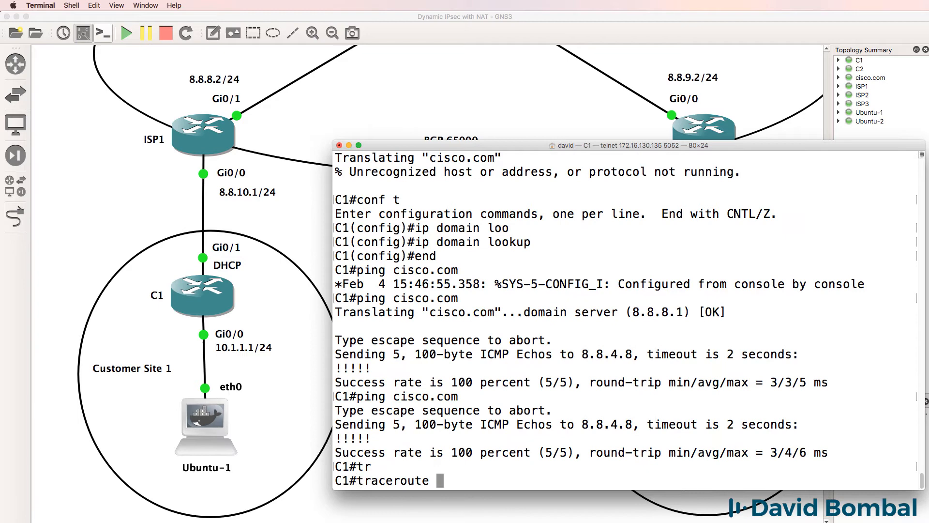
text(cisco.com)
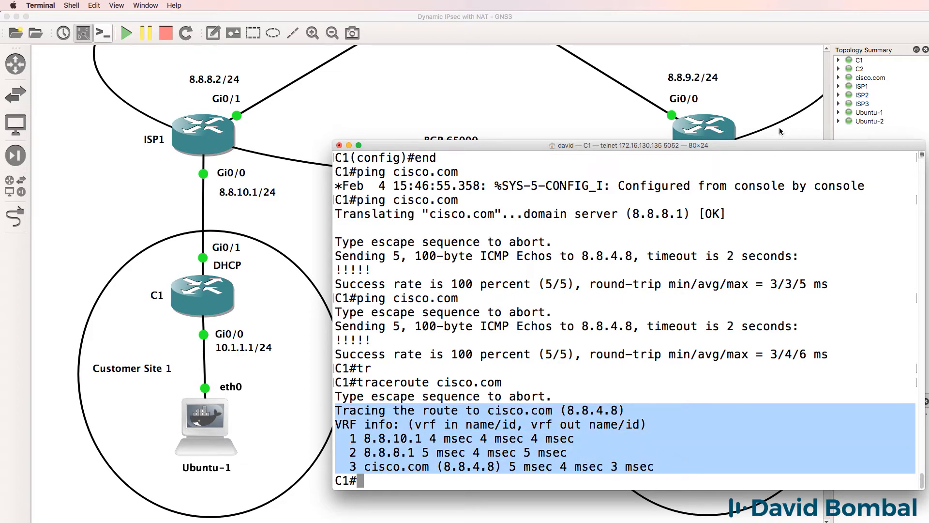
text(conf)
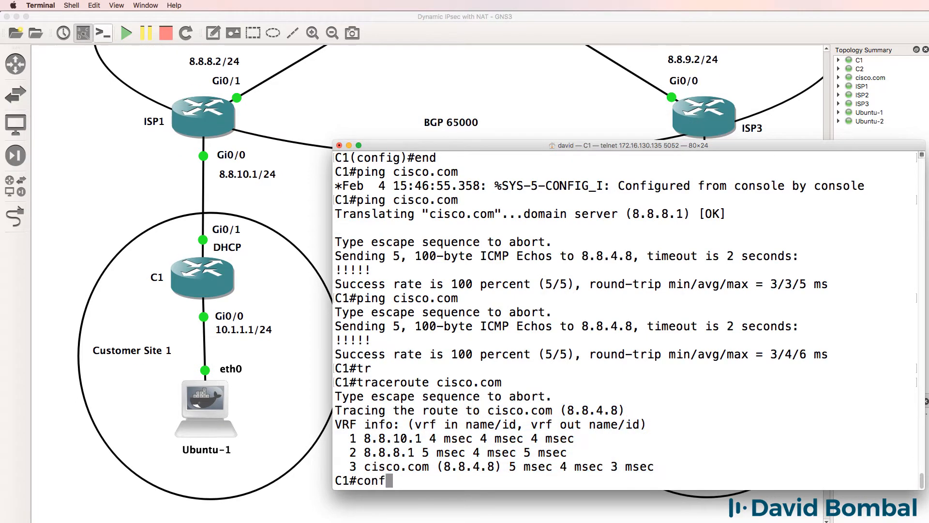
- Exclude addresses up to 10.1.1.10 and create DHCP pool pc for 10.1.1.0/24 on C1
text(ip dhcp excluded-address 1)
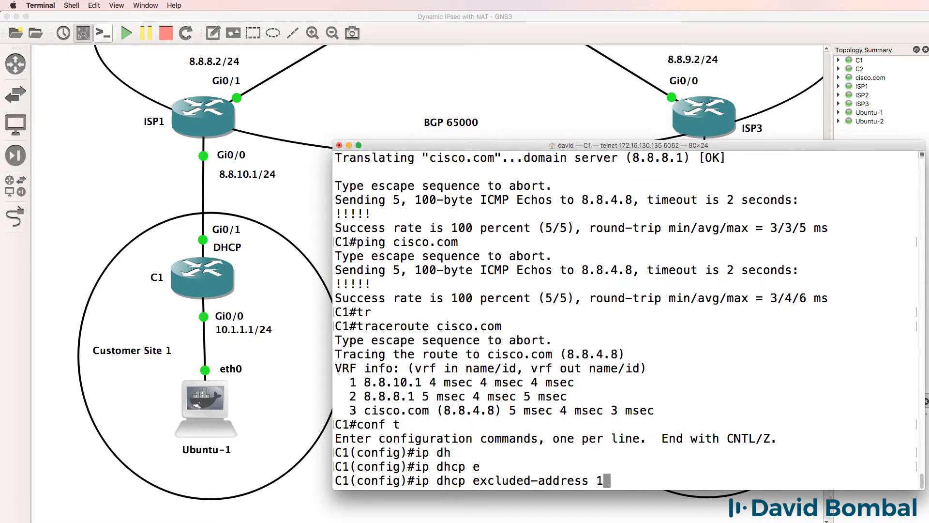
text(0.1.11.1 10.1.1.10)
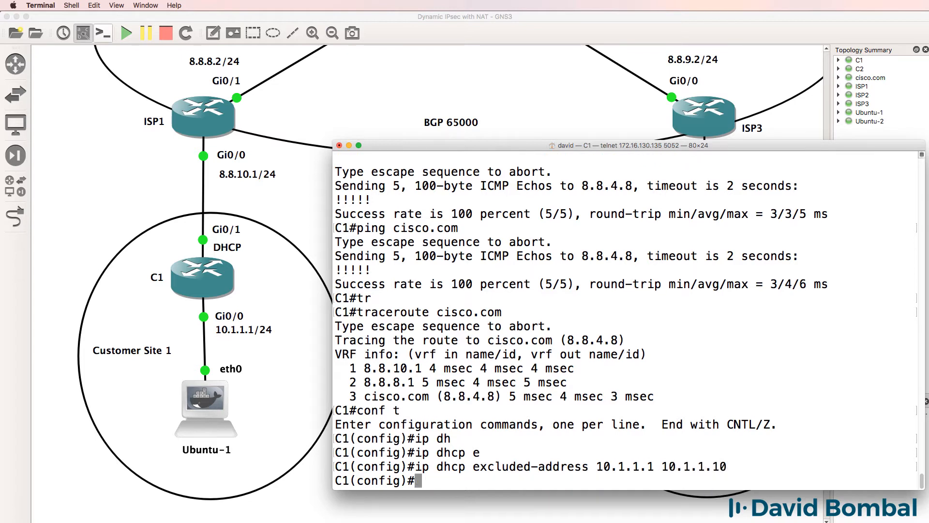
text(ip dhcp pool pc)
text(default-router 10.1.1.1)
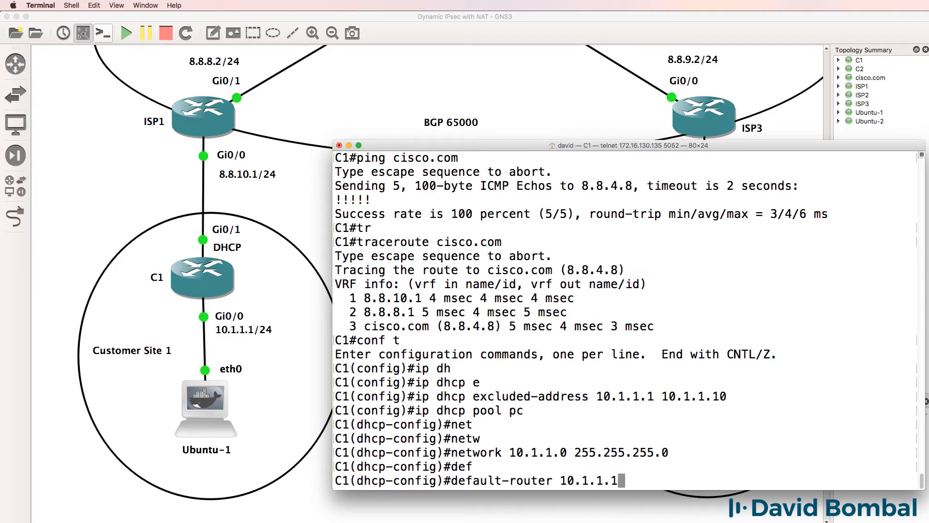
- Set the pool's DNS server to 8.8.8.8, end, and save C1's configuration with wr
text(dns-server 8.8)
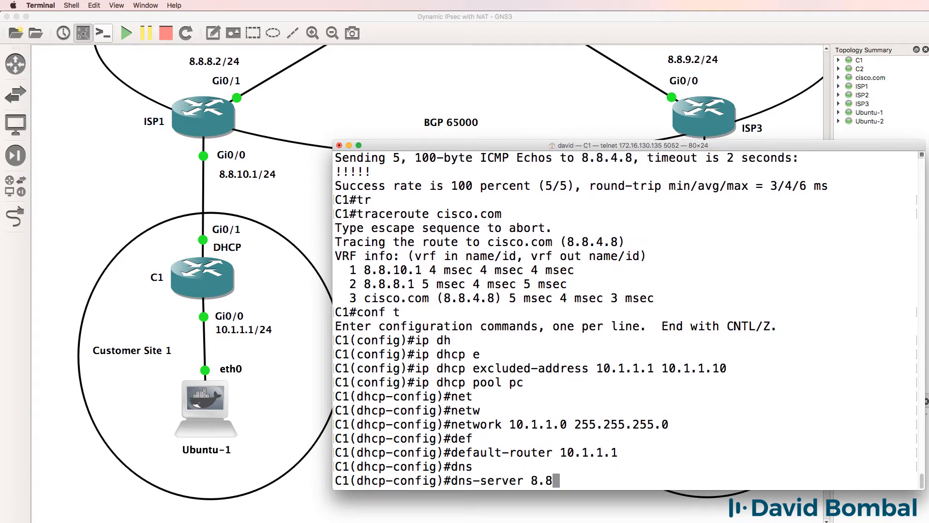
text(8.8)
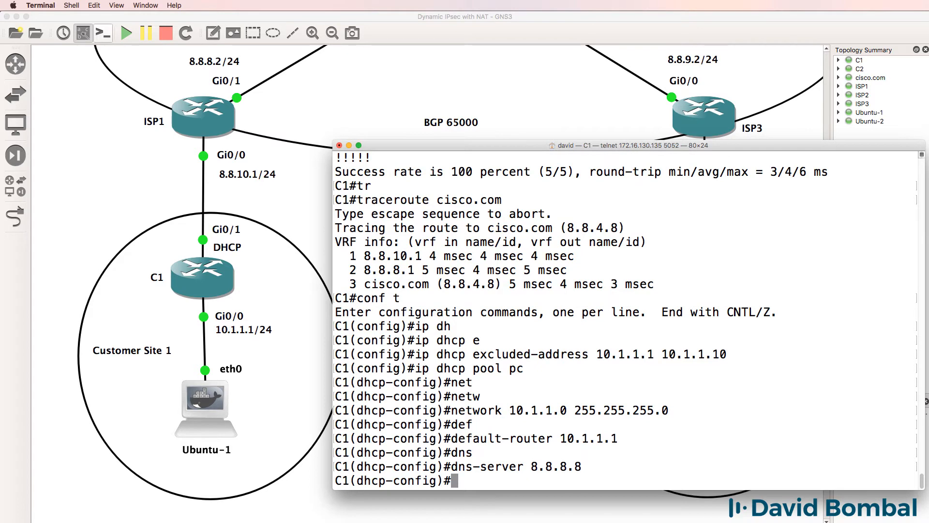
text(end)
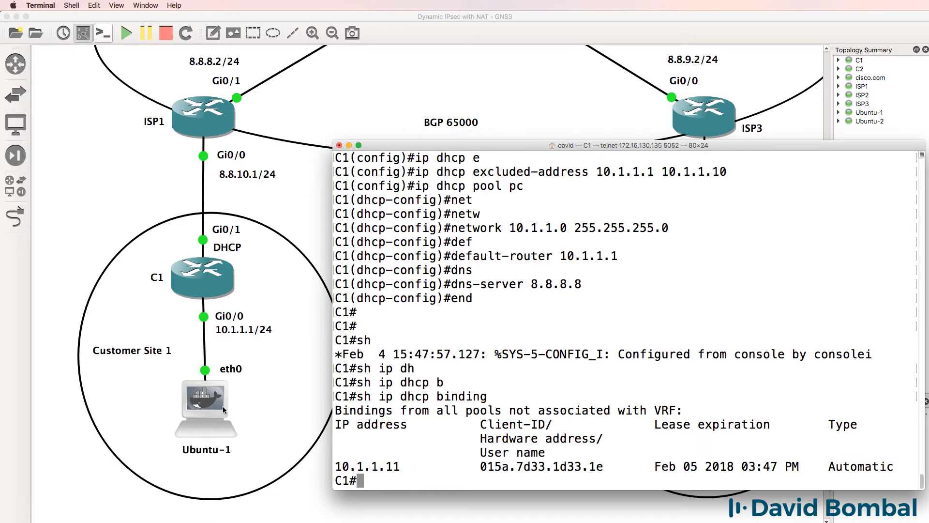
text(wr)
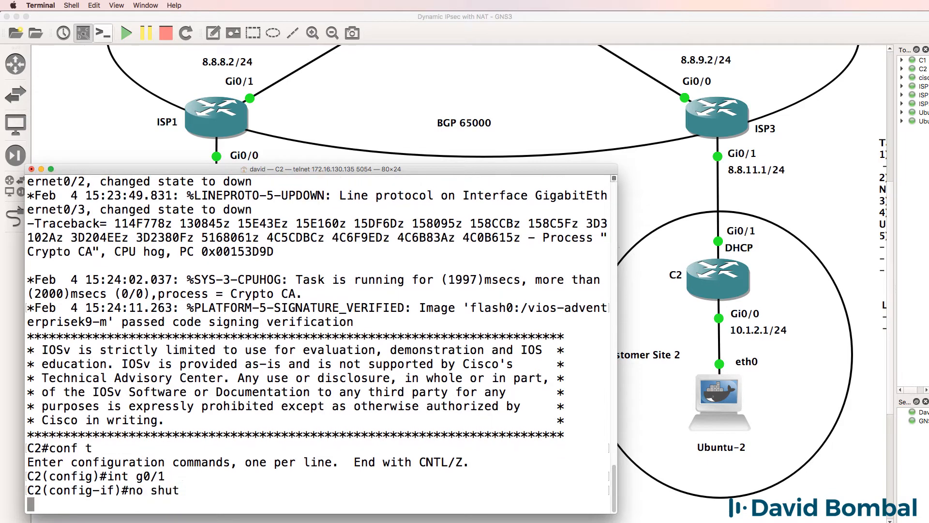
- Bring up C2's G0/1 with a DHCP address and G0/0 at 10.1.2.1 255.255.255.0
text(ip address dhcp)
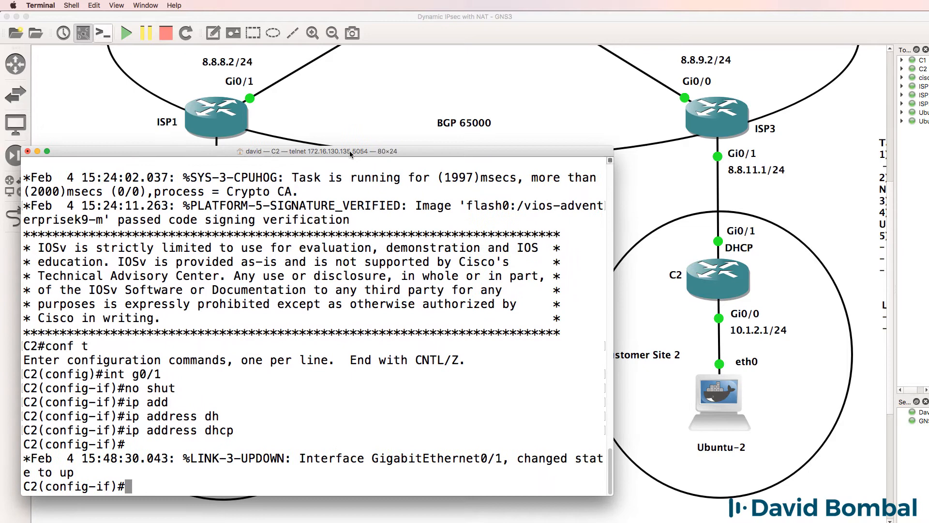
text(int g0/0)
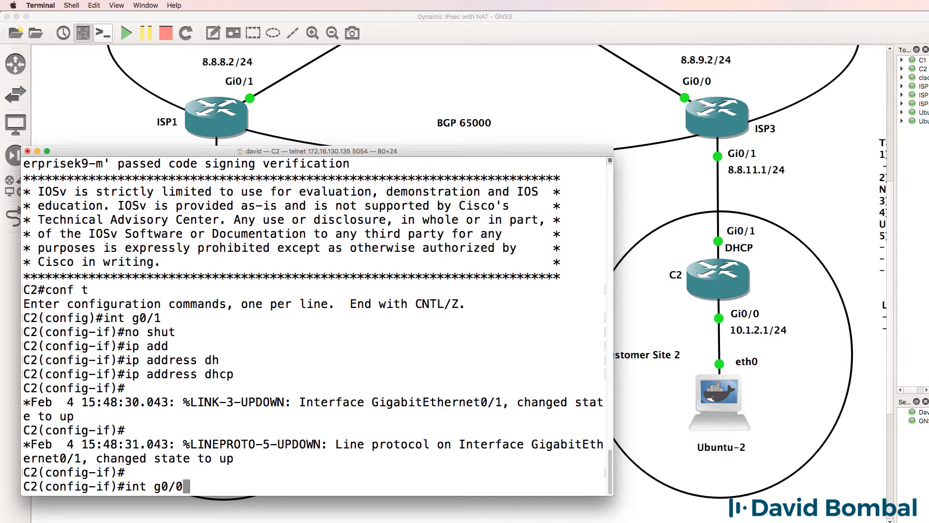
text(no shut)
text(ip address 10.1.2.1 255.255.255.)
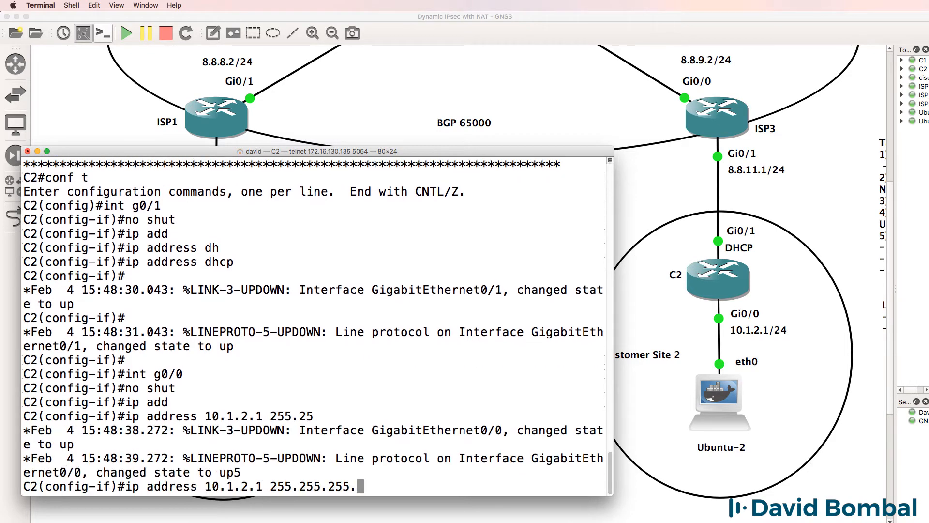
key(enter)
text(ip domain-lookup)
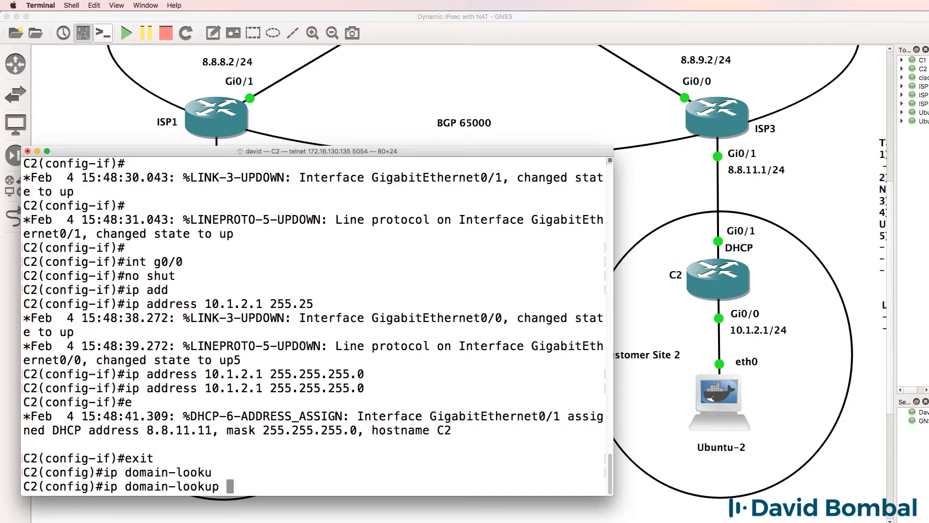
- Ping cisco.com from C2 configuration mode and begin its DHCP excluded-address entry
text(do ping cisco.com)
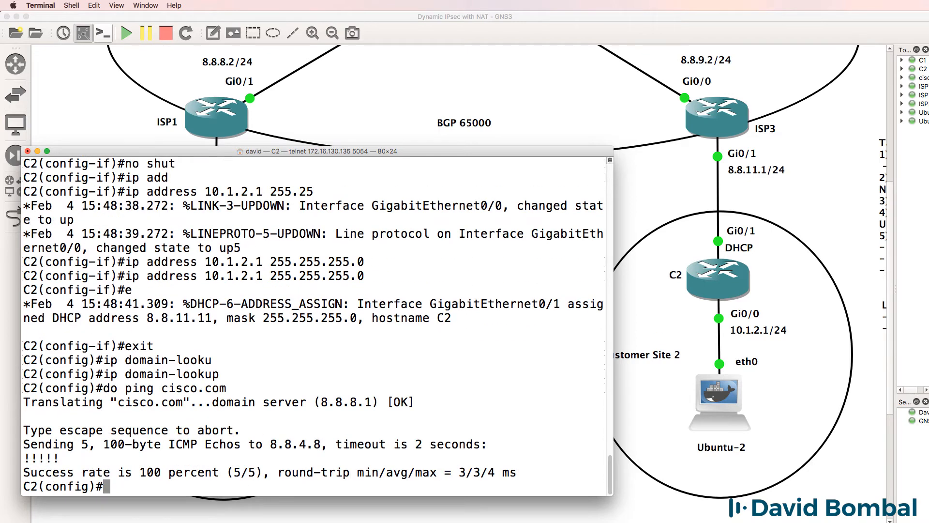
text(ip dhcp excluded-address 10.1.2.1 10.1.2.10)
text(network 10.1.2.0 255.255.255.)
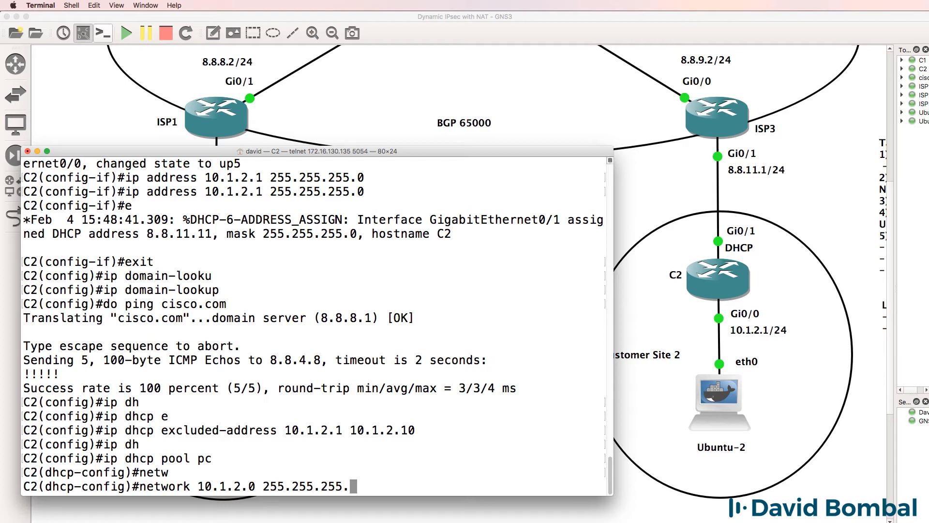
- Give C2's pool default-router 10.1.2.1 and dns-server 8.8.8.8, then save with wr
text(default-router)
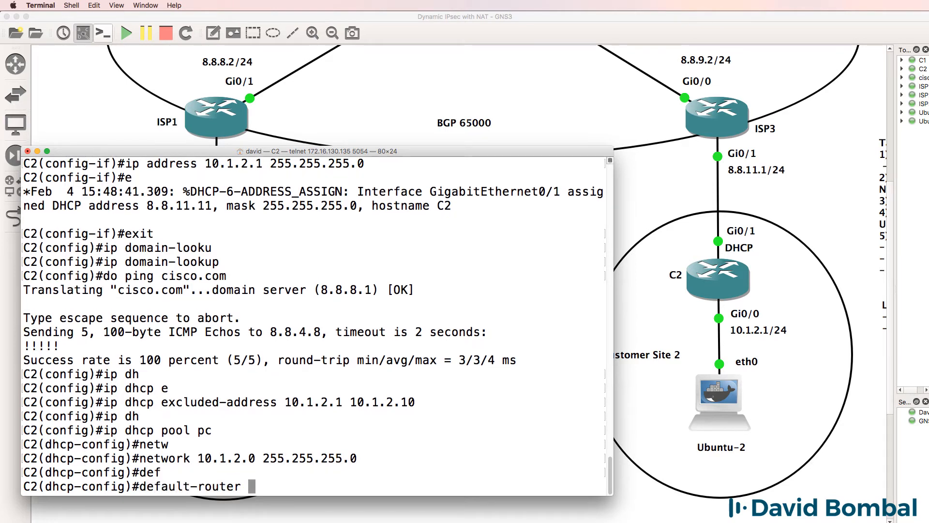
text(10.1.2.1)
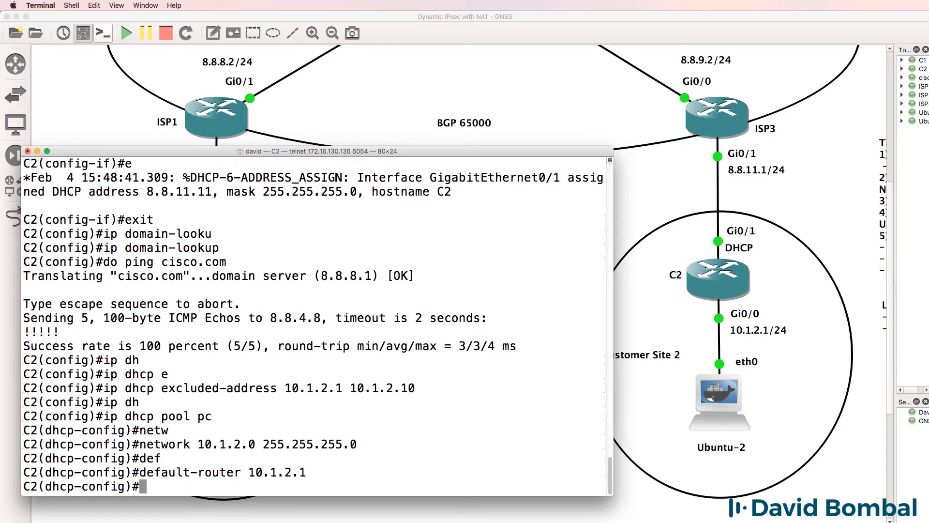
text(dns-server 8.8.8.8)
text(end)
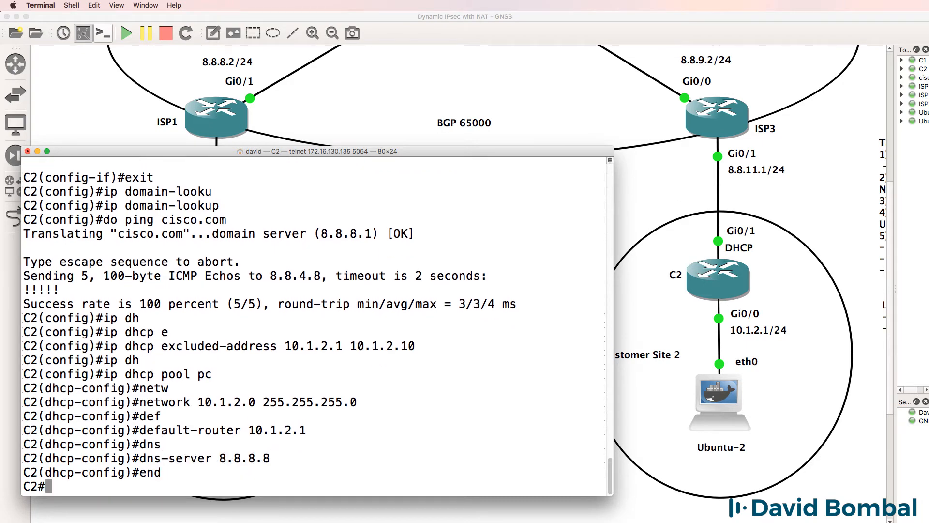
text(wr)
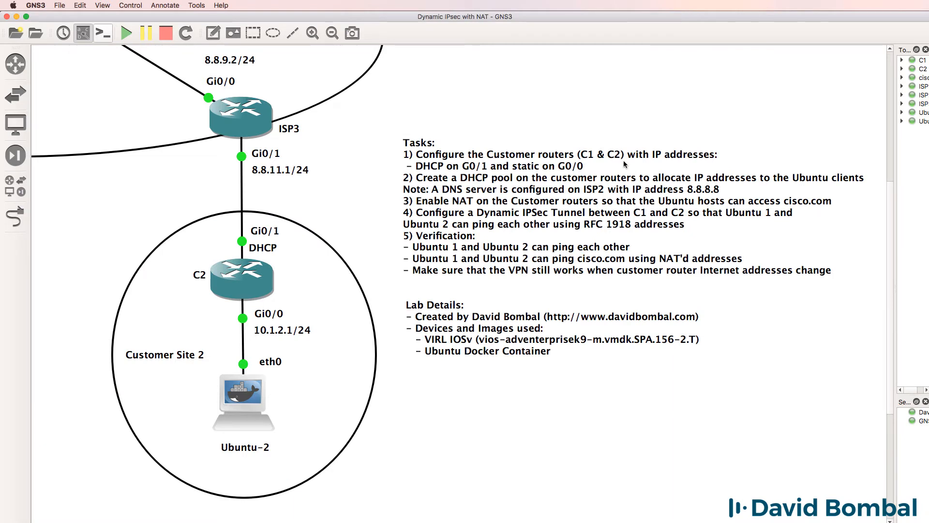
mouse_move(617, 188)
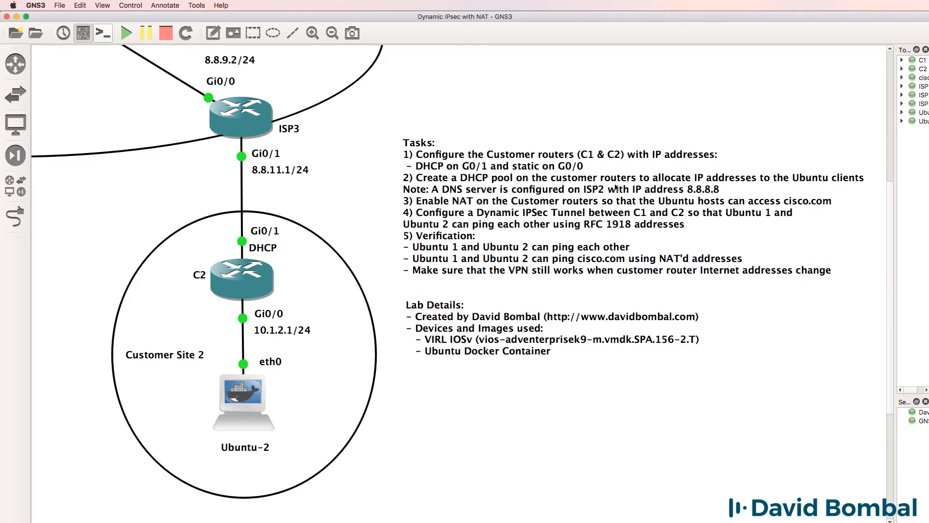
mouse_move(459, 210)
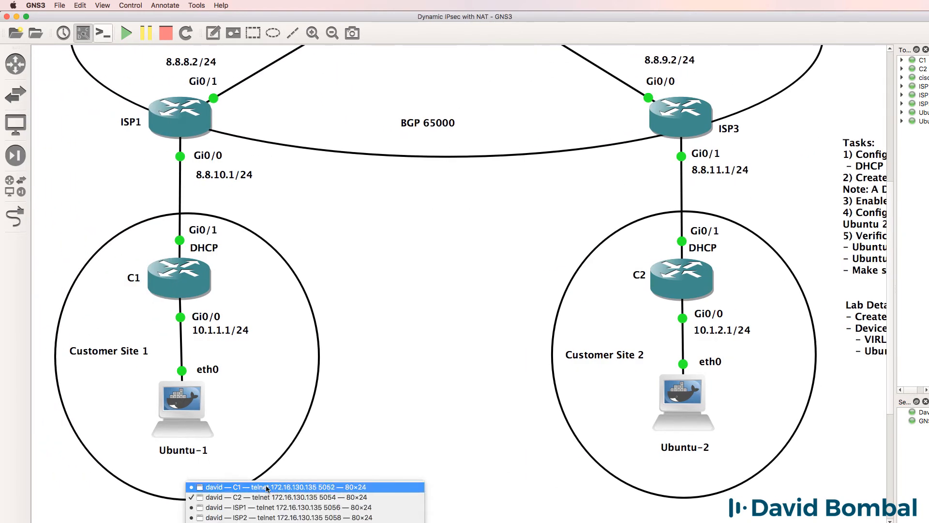
- From the C1 console, ping c1.davidbombal.com and confirm it resolves and replies
click(273, 486)
text(ping c)
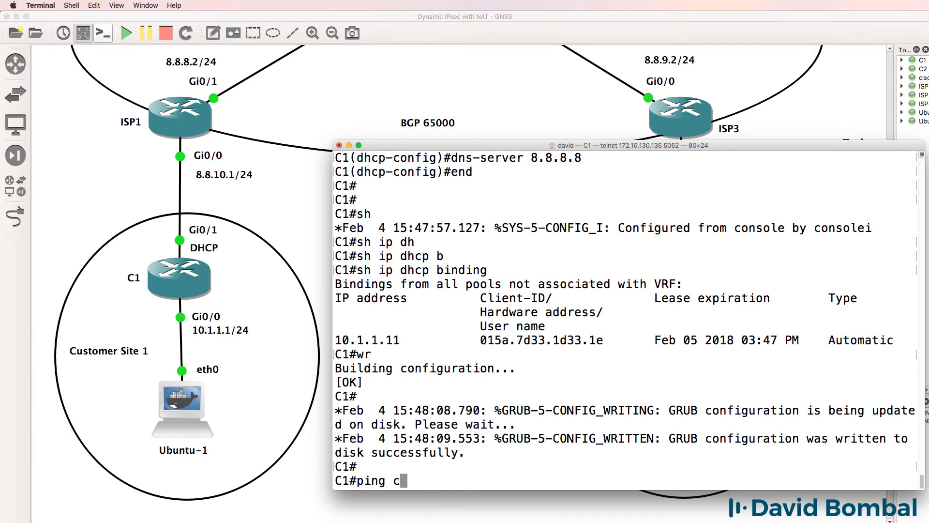
text(1.davidbom)
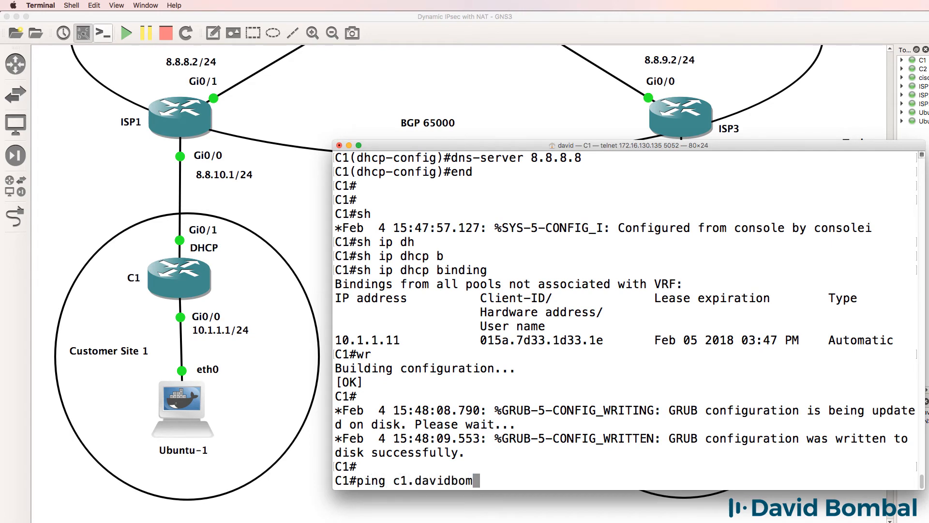
key(enter)
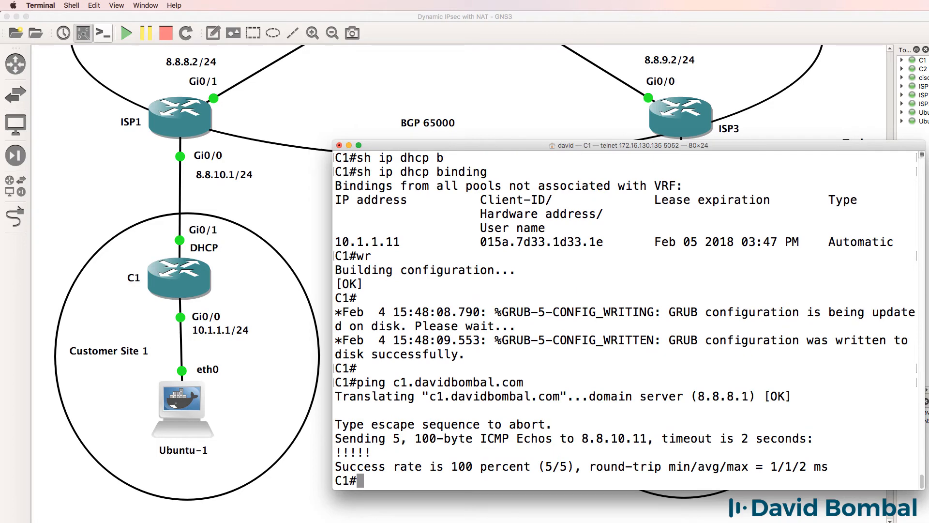
text(ping c1.davidbombal.com)
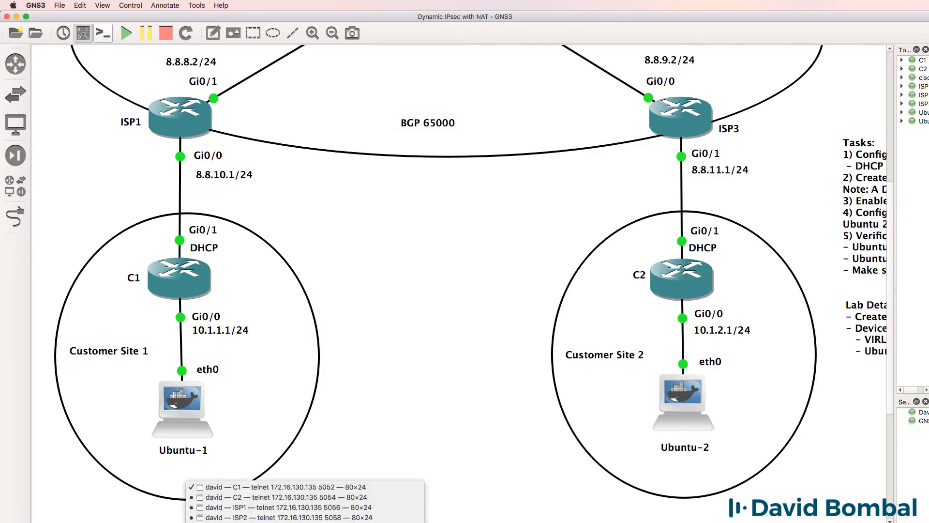
- View ISP2's console beside the others and check C1's DHCP public address with sh ip int brief
click(286, 516)
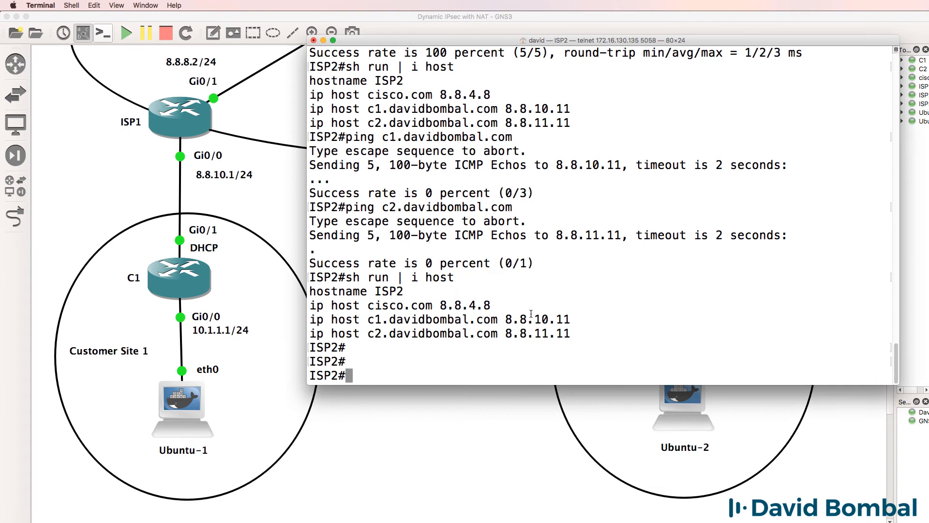
drag(310, 319, 569, 332)
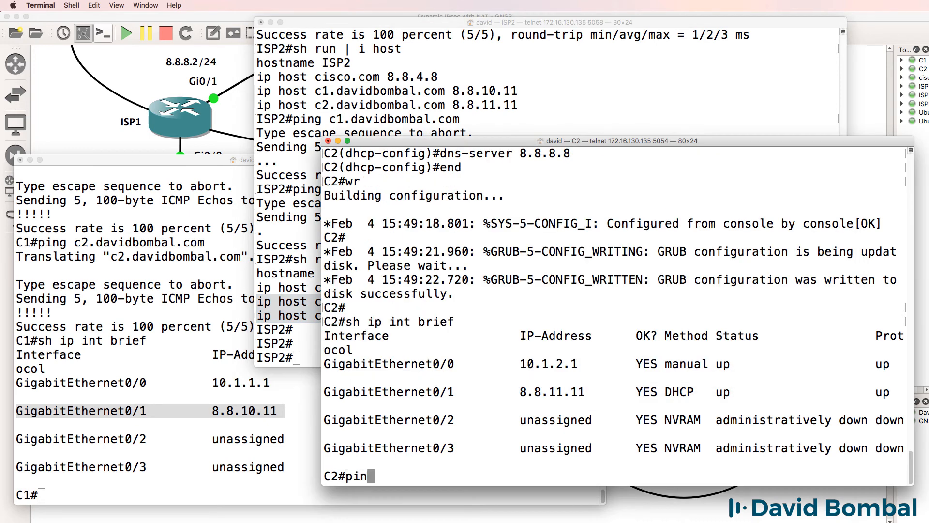
text(c1)
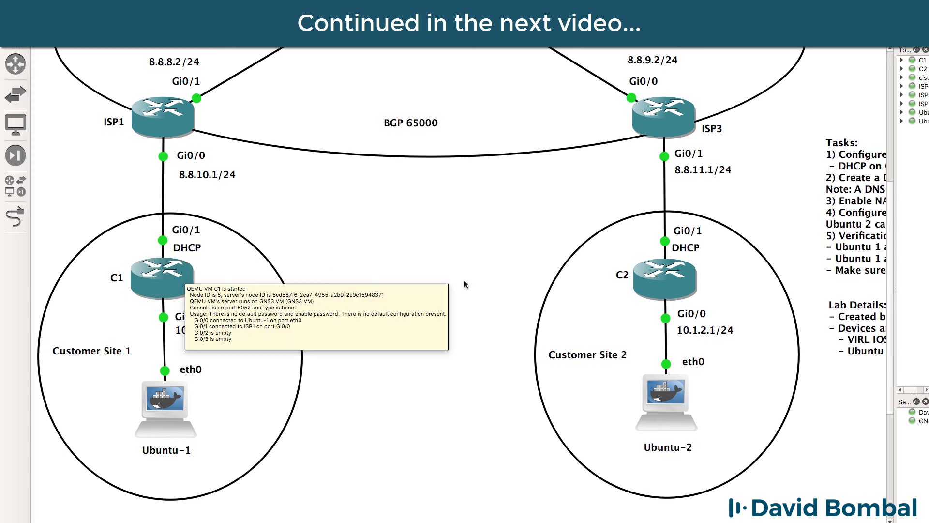
mouse_move(603, 285)
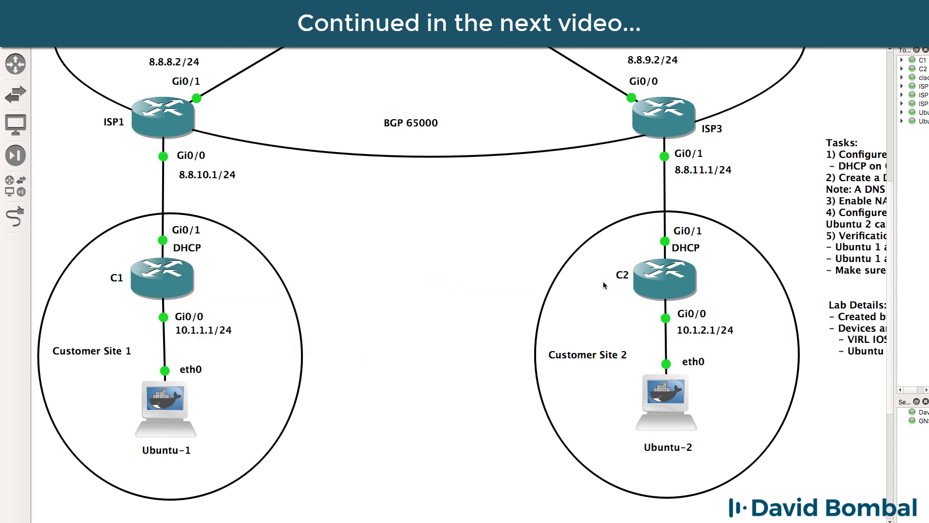